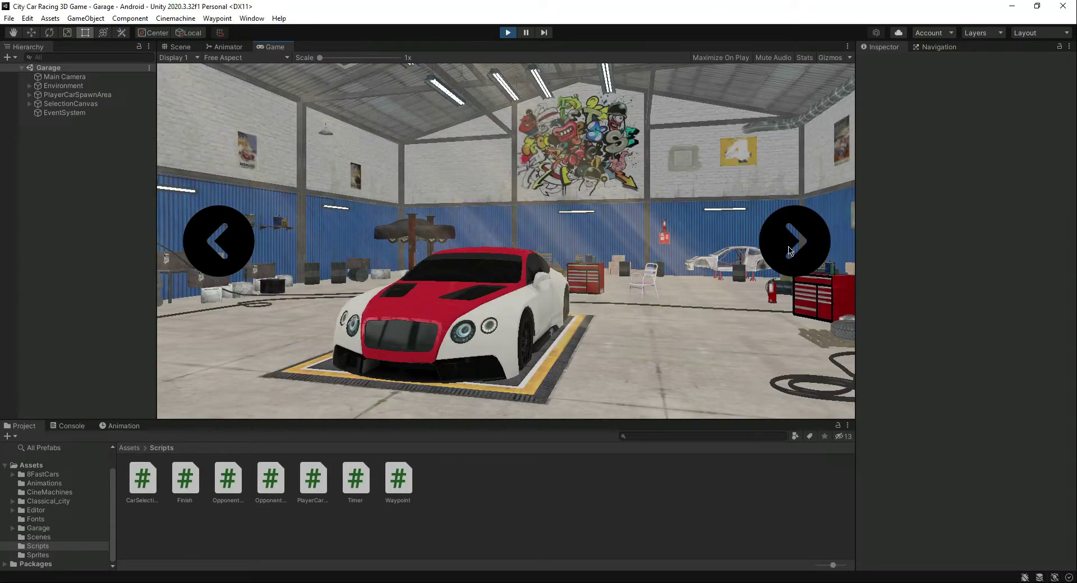
{"action": "mouse_move", "coordinate": [243, 226]}
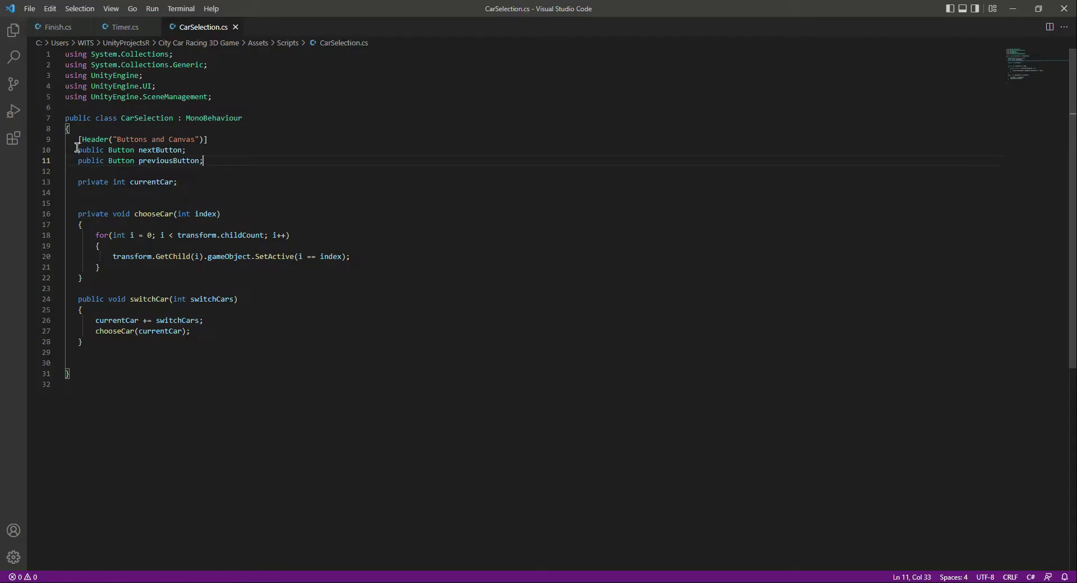
{"action": "mouse_move", "coordinate": [222, 161]}
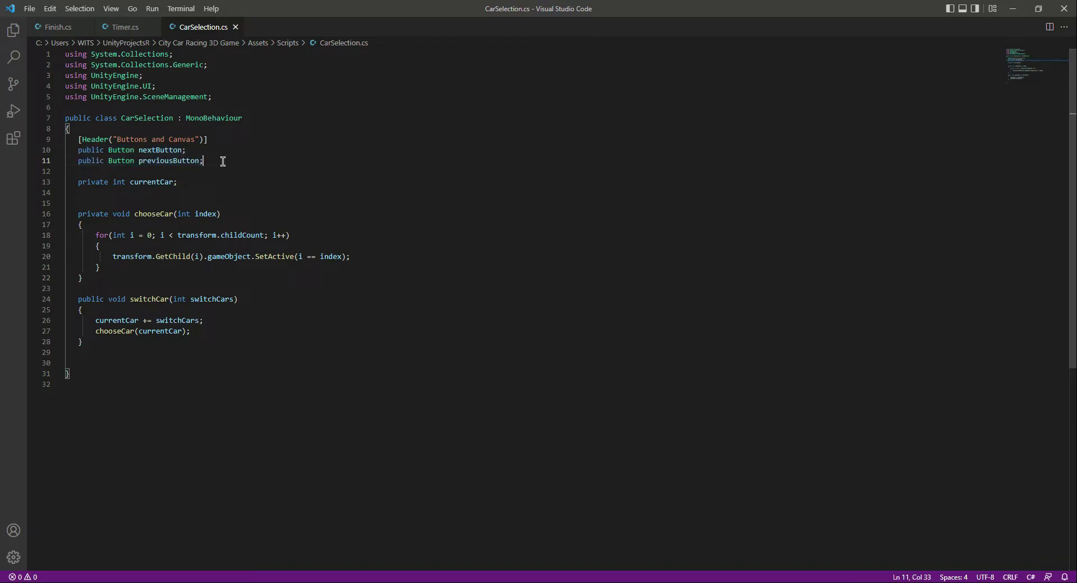
Step: At the top of chooseCar, make previousButton interactable only when currentCar isn't 0
{"action": "left_click", "coordinate": [165, 160]}
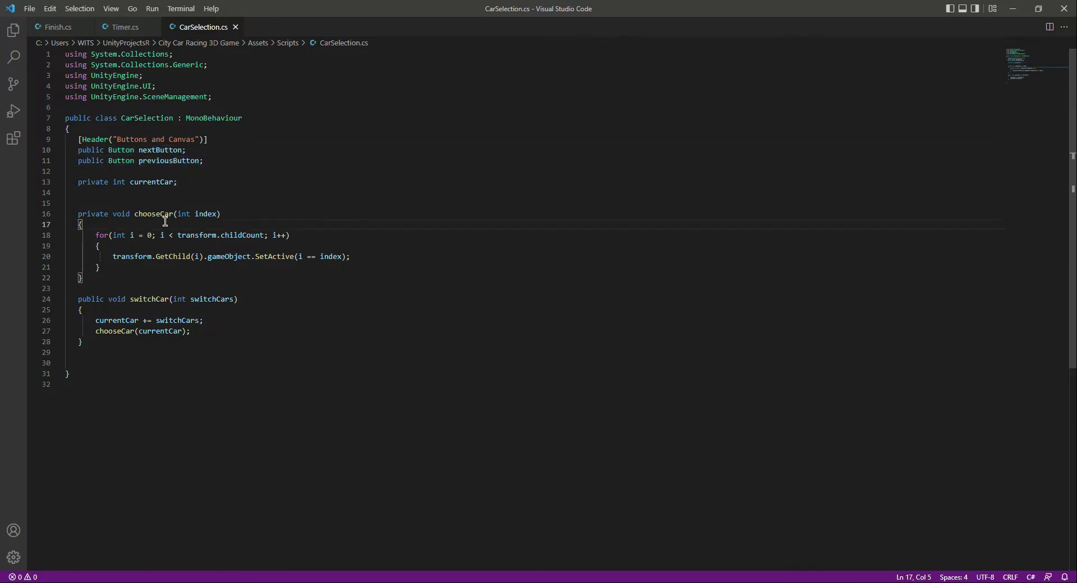
{"action": "key", "text": "Enter"}
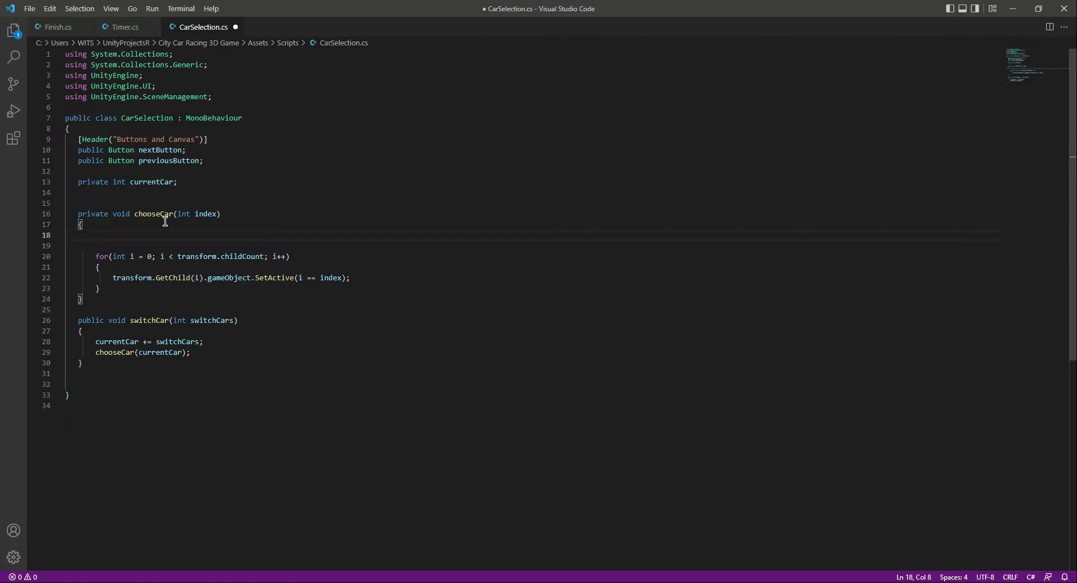
{"action": "type", "text": "previousButton"}
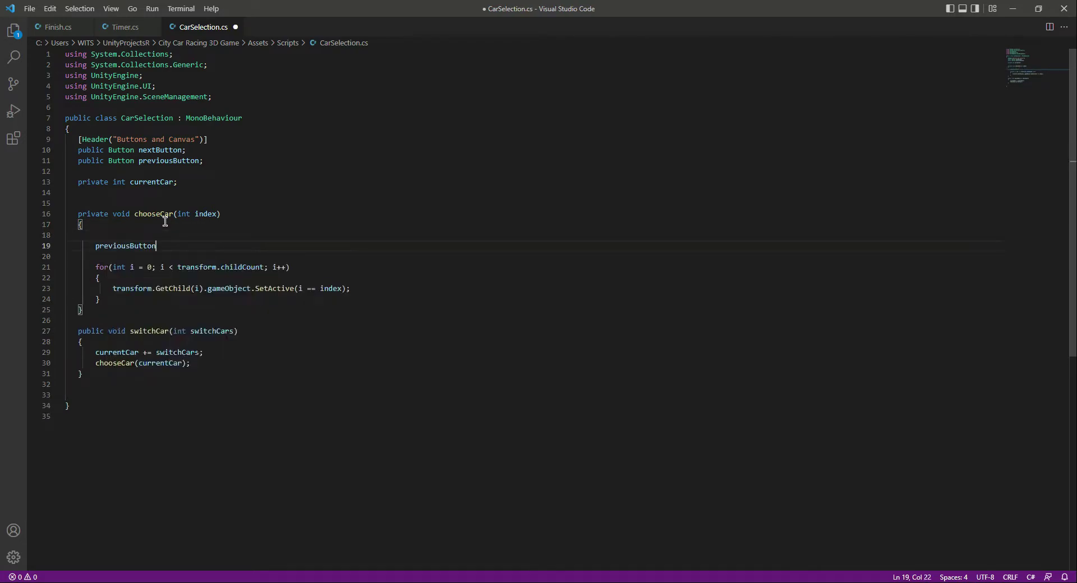
{"action": "type", "text": ".interactable ="}
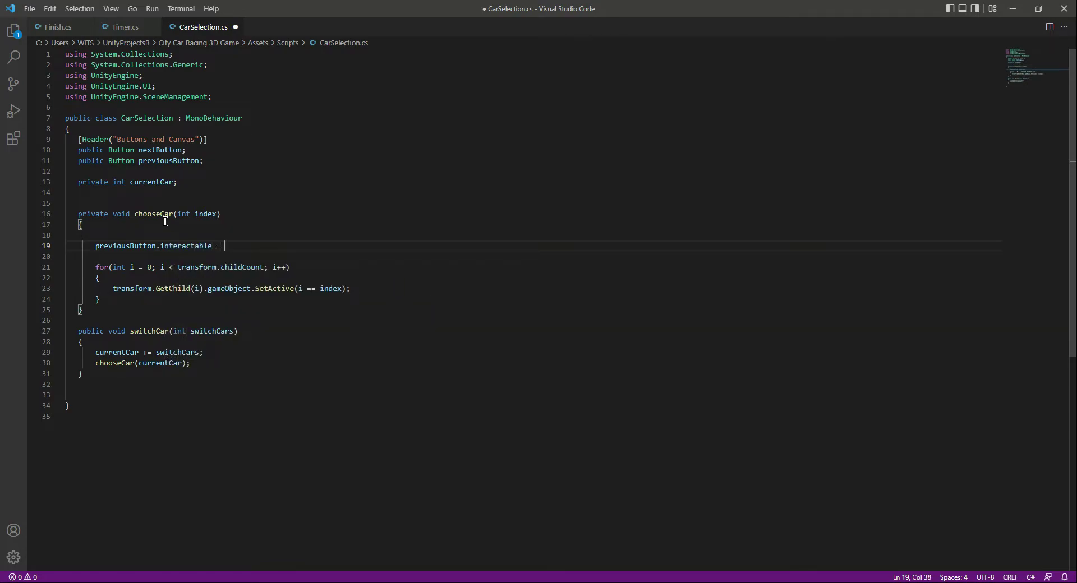
{"action": "type", "text": "(curr"}
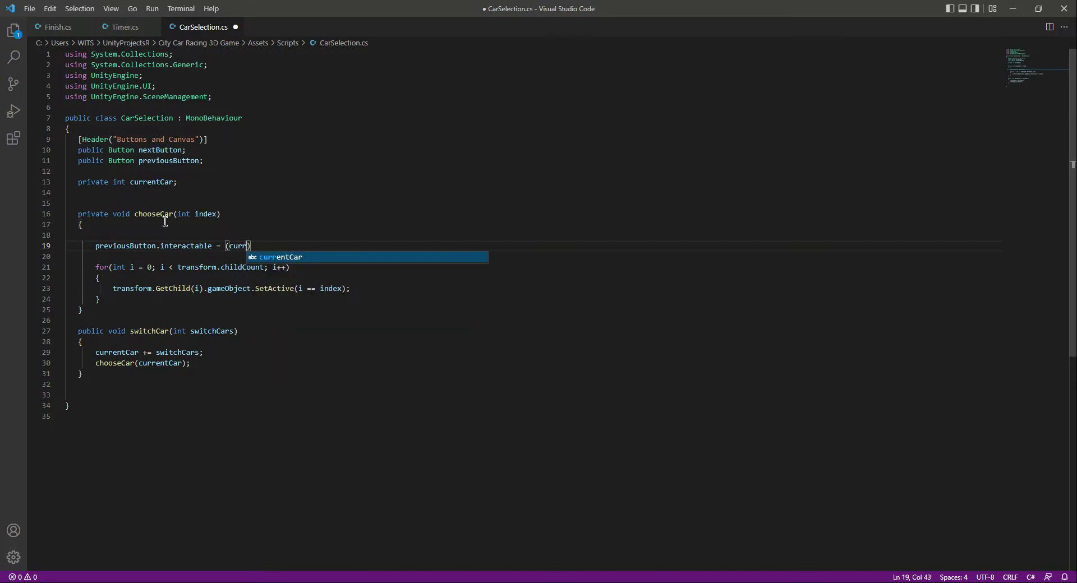
{"action": "key", "text": "Tab"}
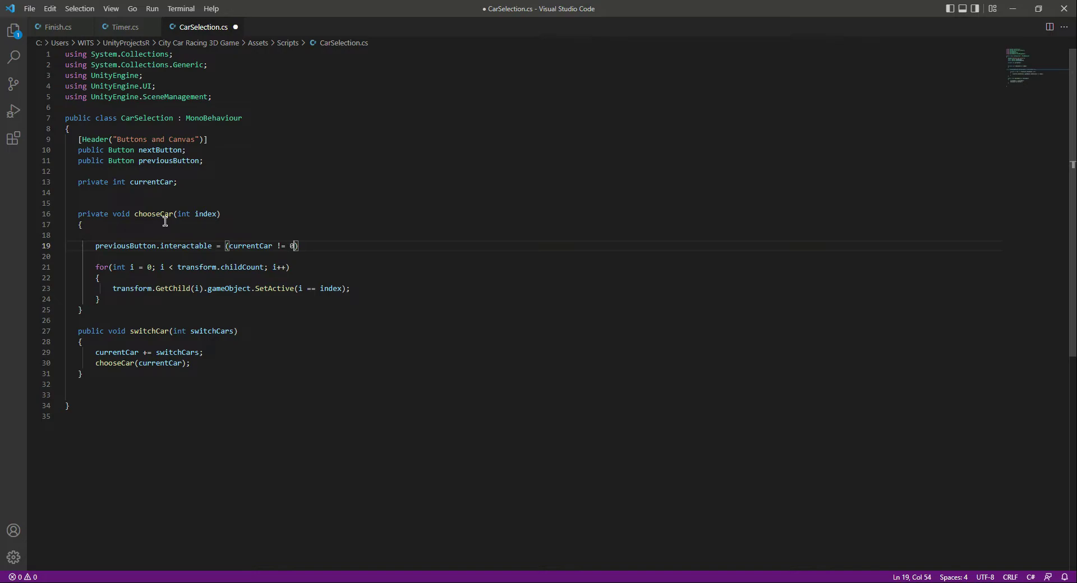
{"action": "type", "text": ");"}
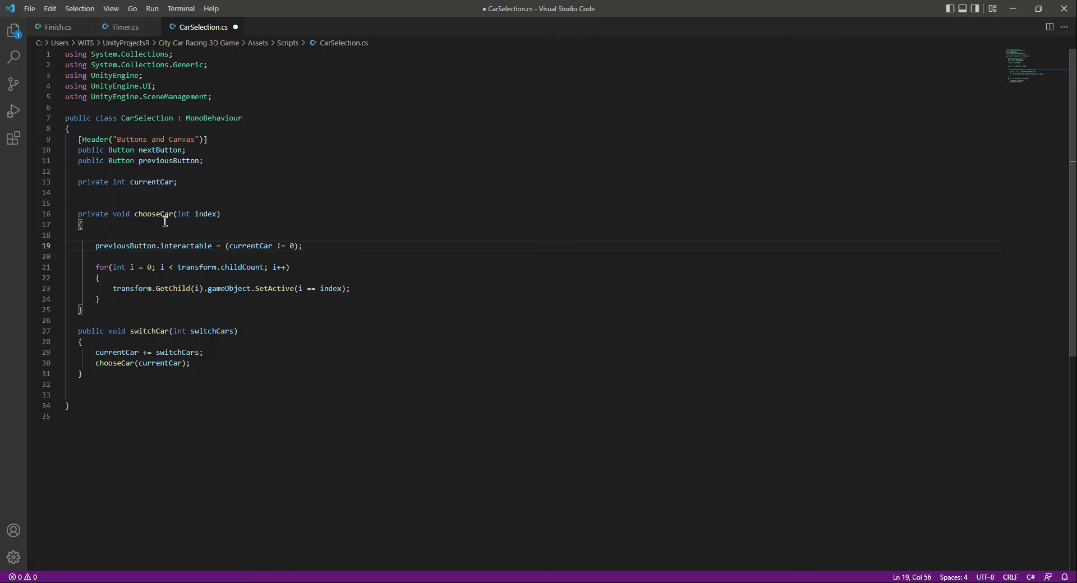
Step: Make nextButton interactable only when currentCar isn't transform.childCount - 1
{"action": "type", "text": "next"}
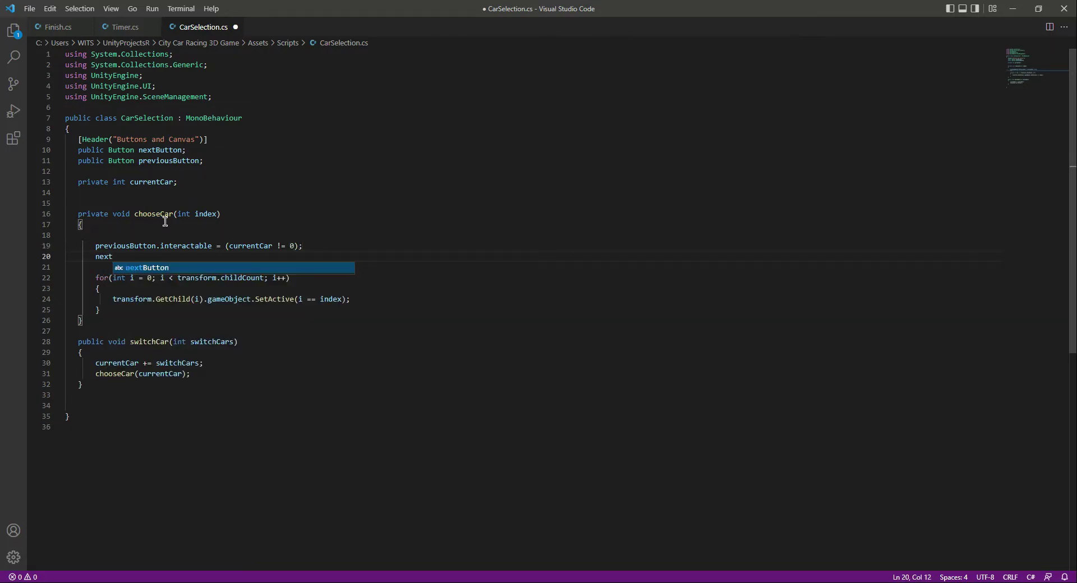
{"action": "key", "text": "Tab"}
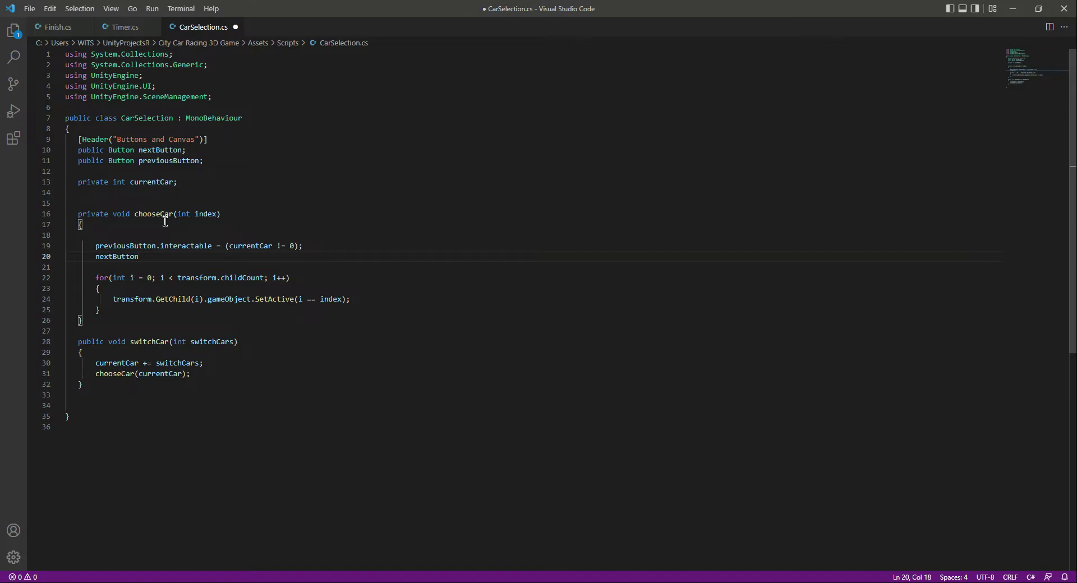
{"action": "type", "text": ".interactable"}
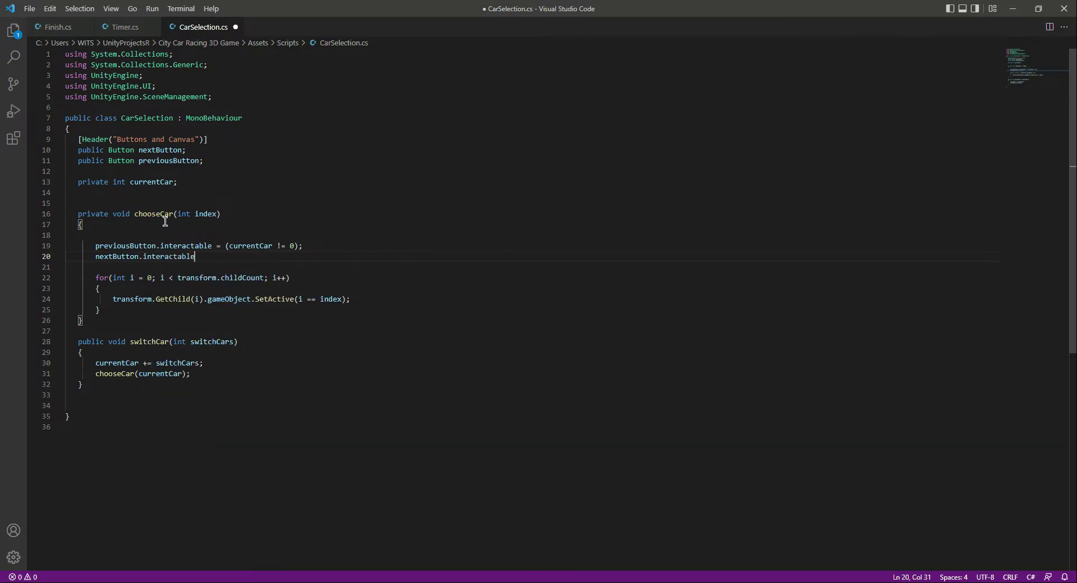
{"action": "type", "text": "= ("}
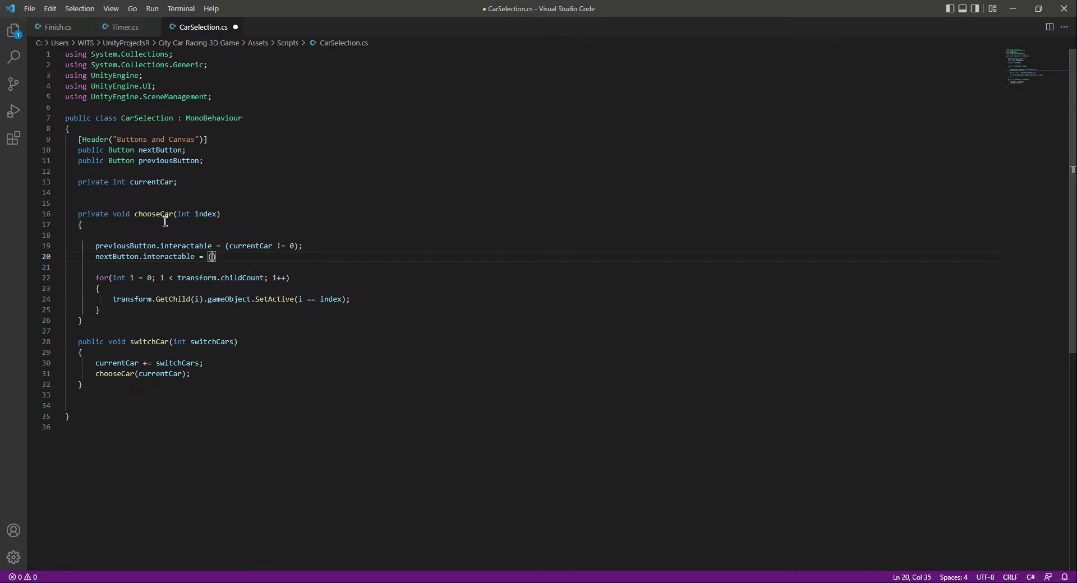
{"action": "type", "text": "currentCar !="}
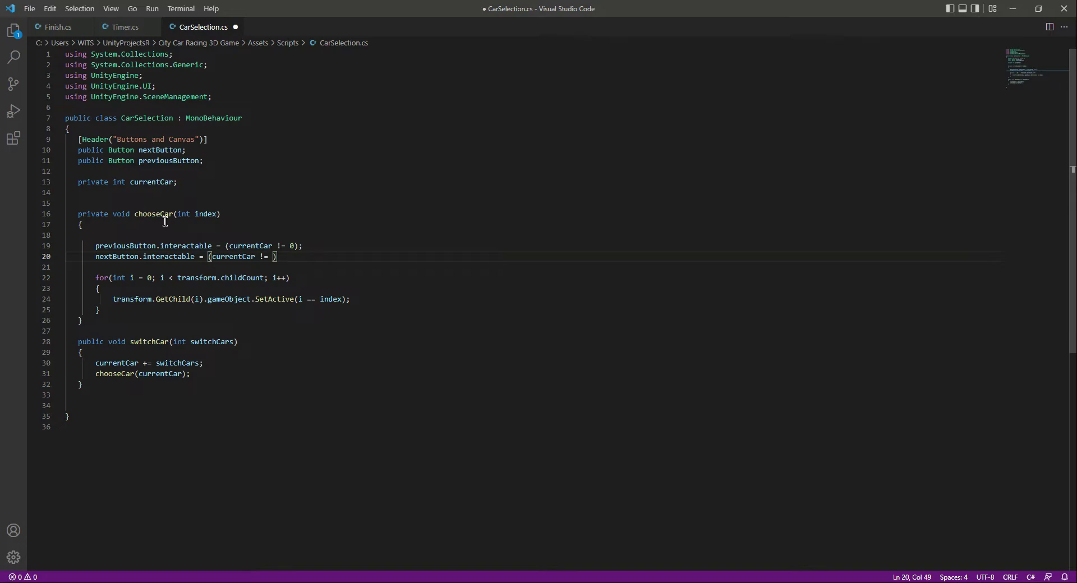
{"action": "type", "text": "transform.childCount -"}
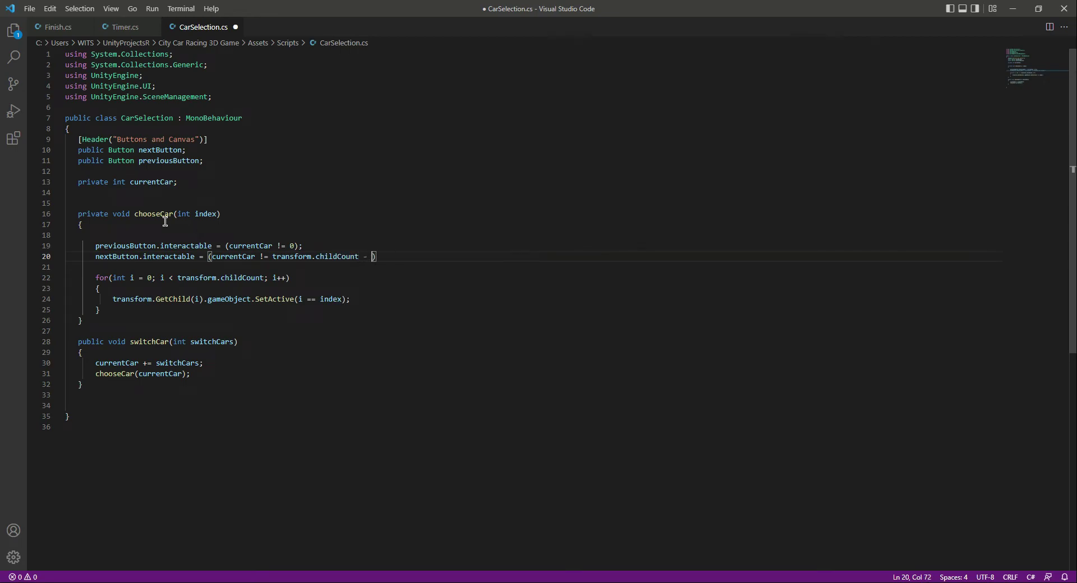
{"action": "type", "text": "1);"}
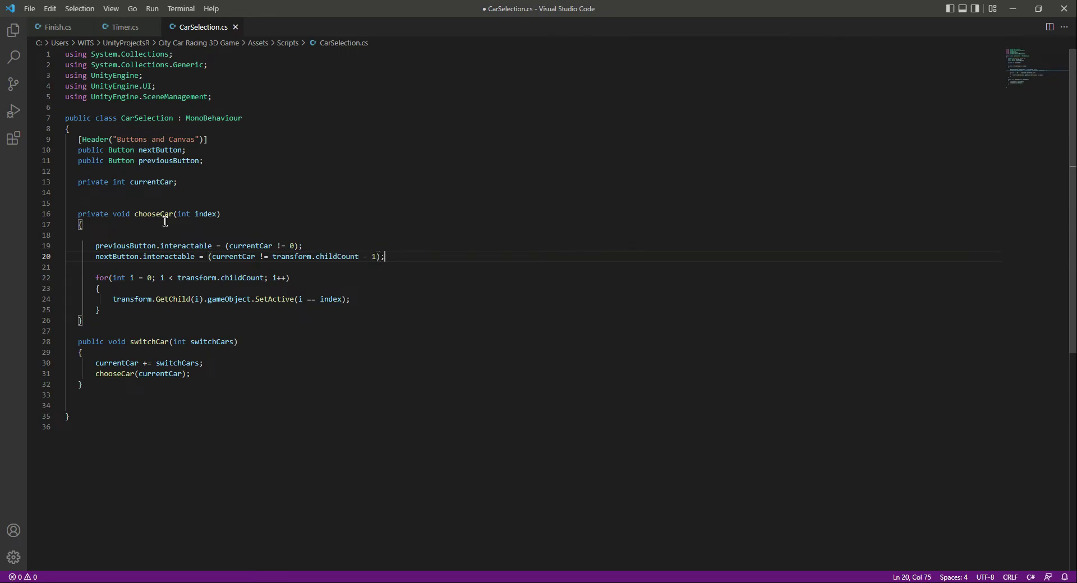
{"action": "left_click_drag", "start_coordinate": [95, 245], "coordinate": [303, 245]}
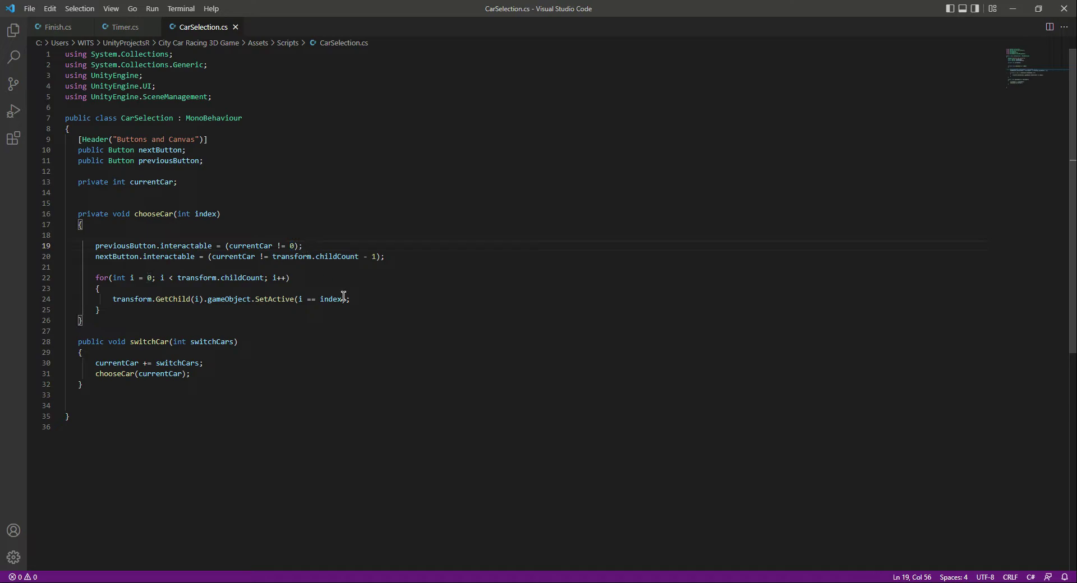
{"action": "mouse_move", "coordinate": [402, 462]}
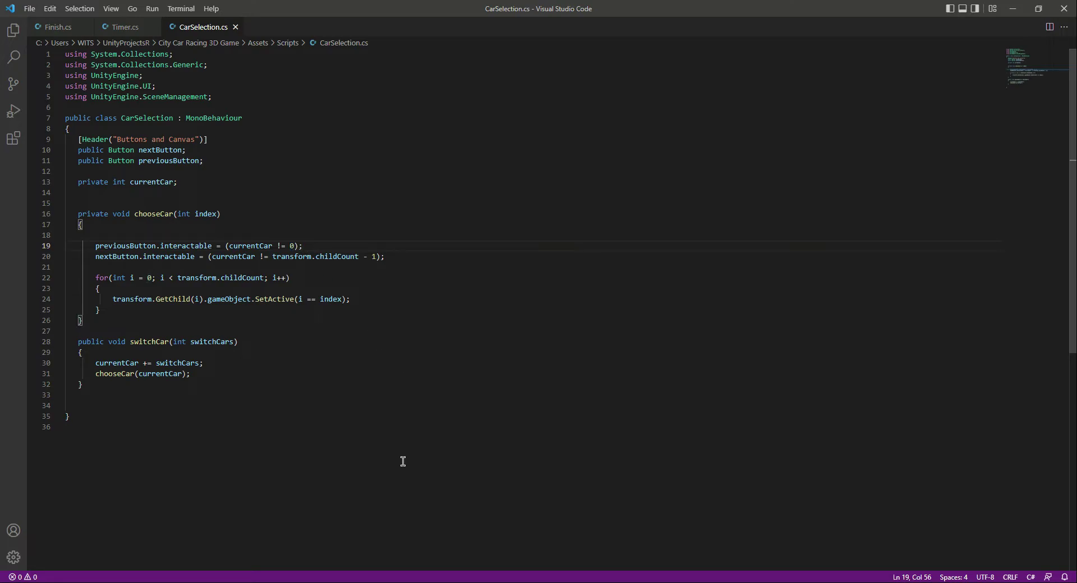
{"action": "double_click", "coordinate": [125, 245]}
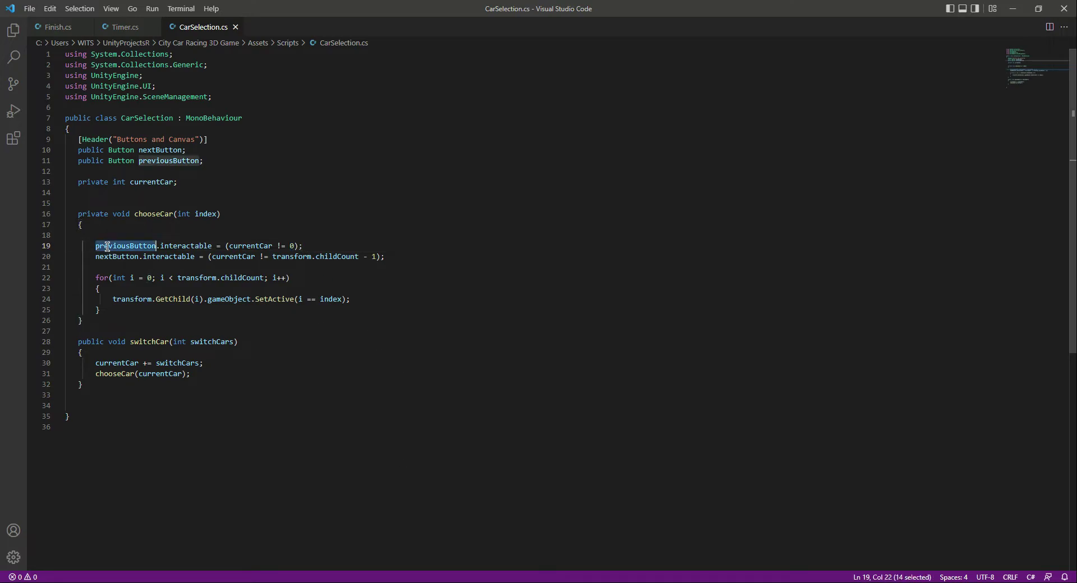
{"action": "mouse_move", "coordinate": [345, 489]}
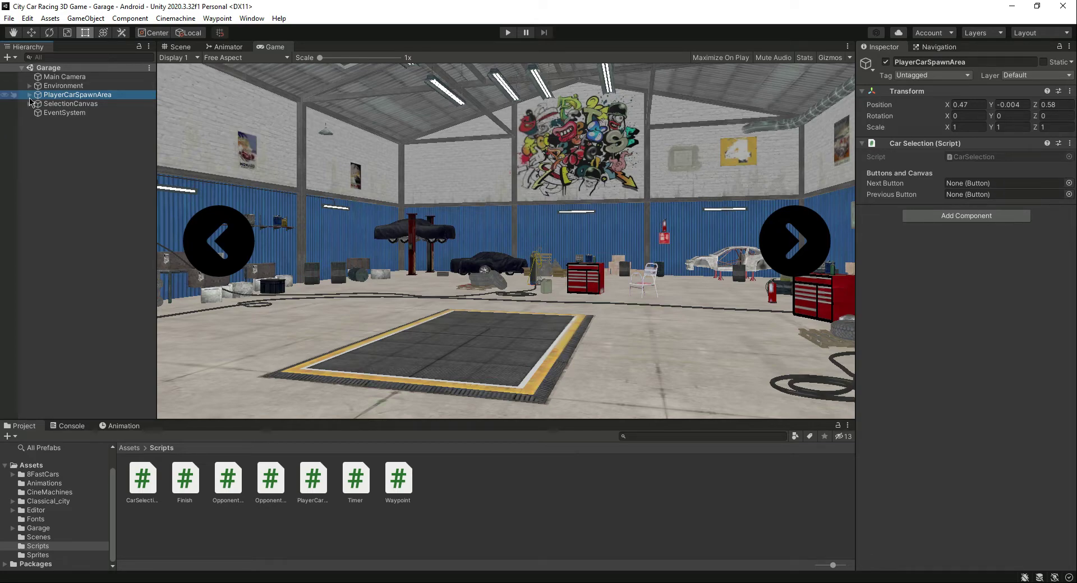
Step: Expand SelectionCanvas and drag the Next button into the Car Selection Next Button slot
{"action": "left_click", "coordinate": [29, 95]}
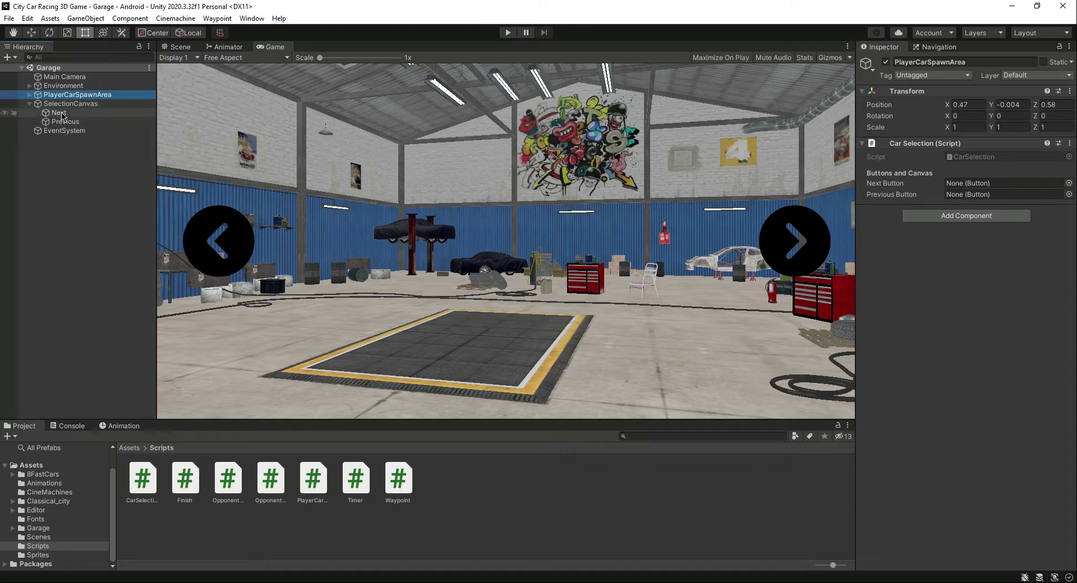
{"action": "left_click_drag", "start_coordinate": [58, 113], "coordinate": [996, 183]}
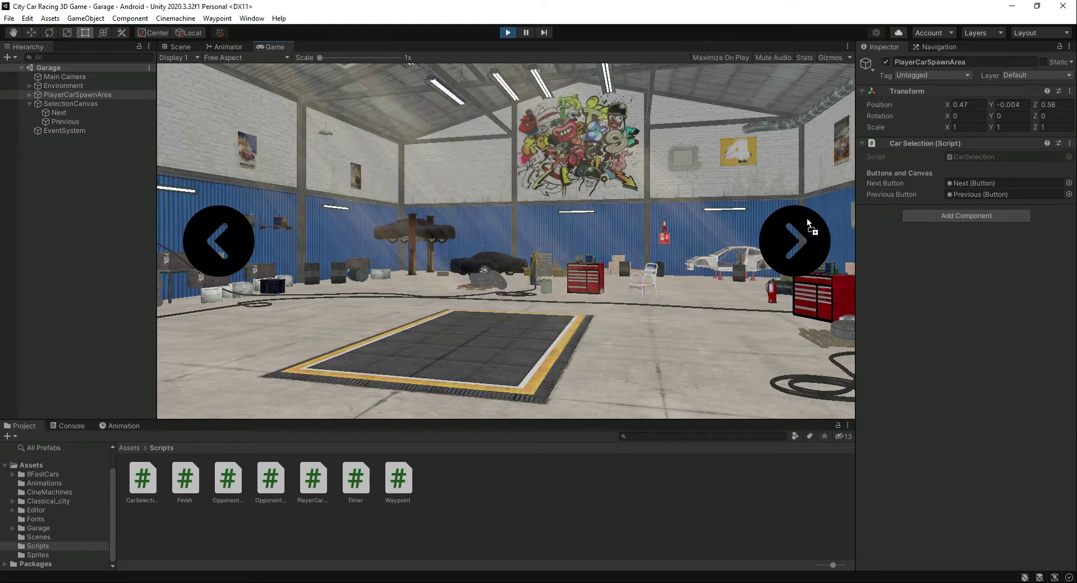
Step: Advance two cars to the last one and inspect the Next button's Interactable setting
{"action": "left_click", "coordinate": [794, 241]}
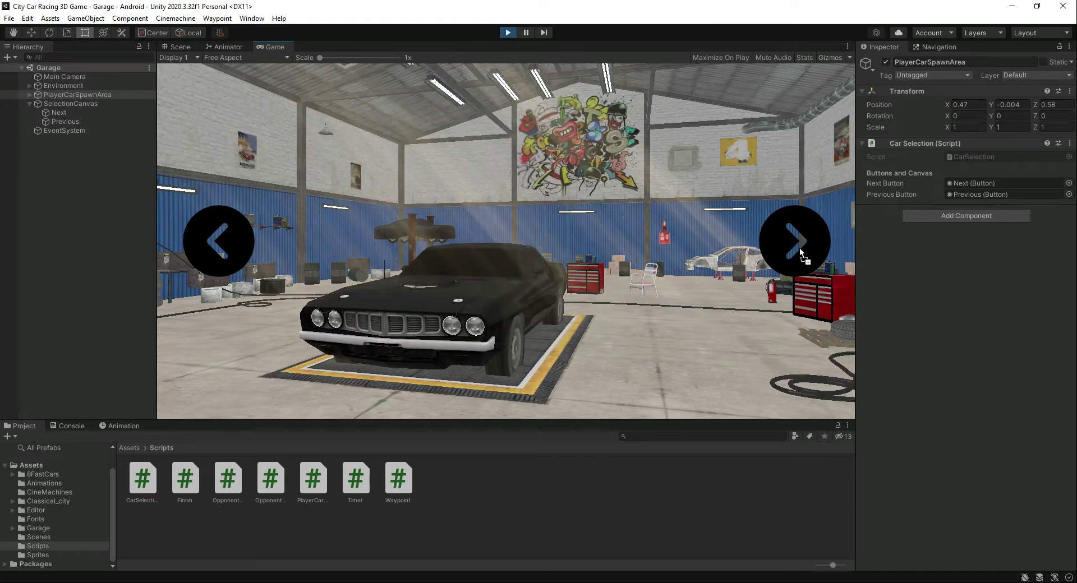
{"action": "left_click", "coordinate": [794, 238]}
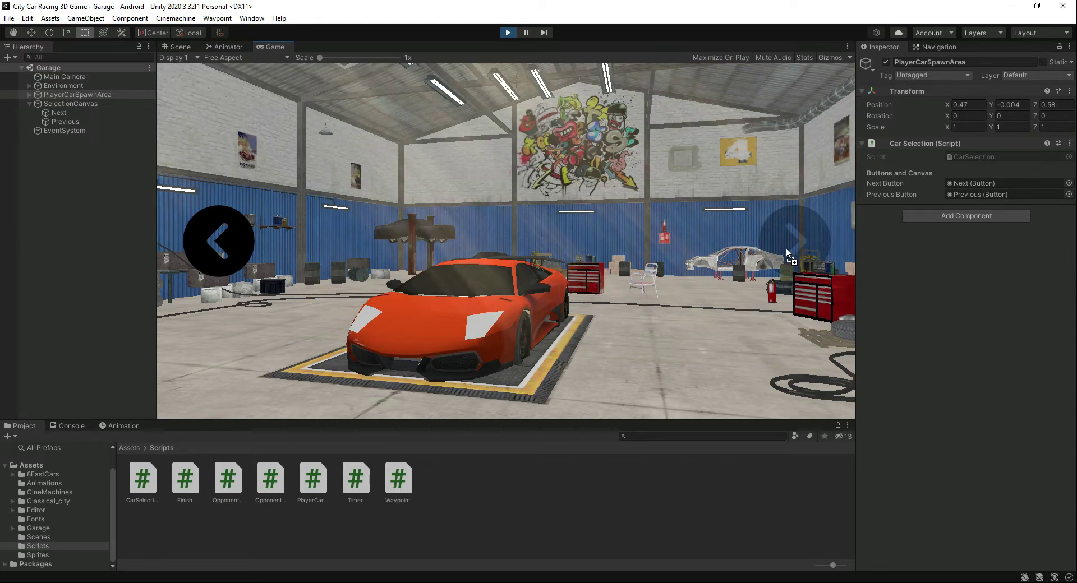
{"action": "left_click", "coordinate": [58, 112]}
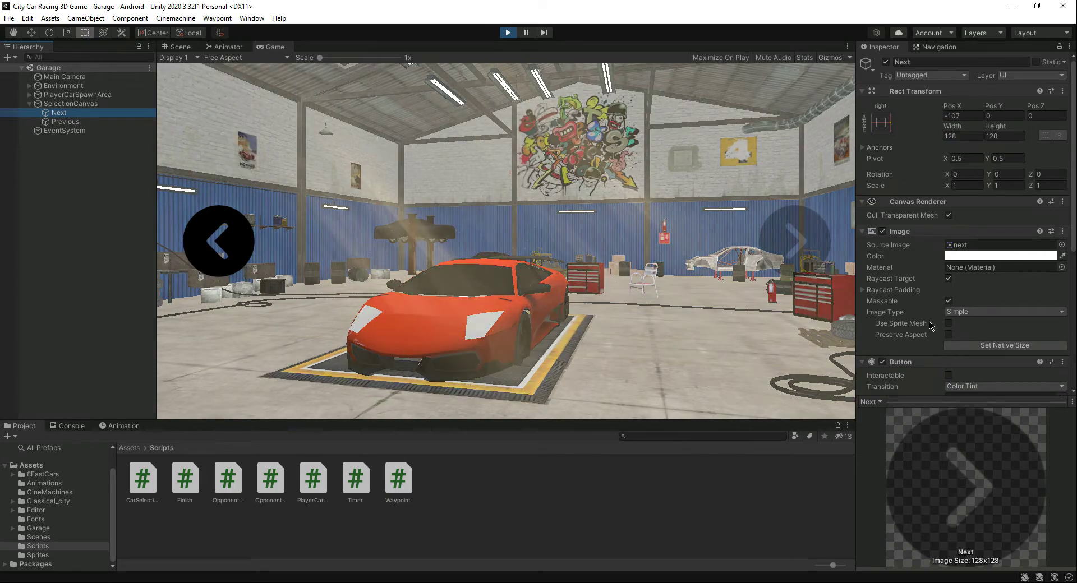
{"action": "scroll", "scroll_direction": "down", "scroll_amount": 3}
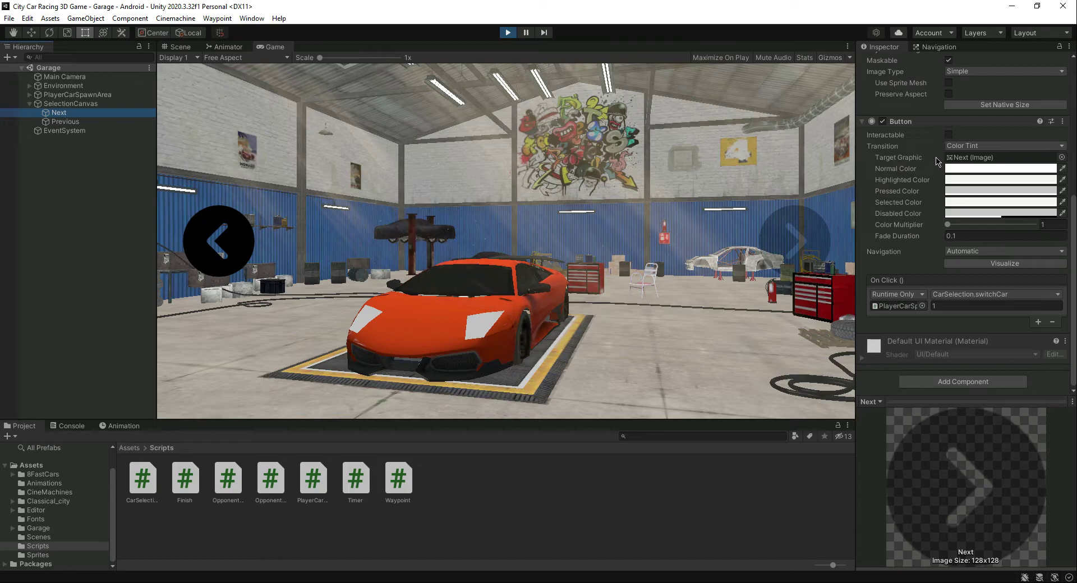
Step: Step back through the cars to the first one to check the previous arrow greys out
{"action": "left_click", "coordinate": [795, 240]}
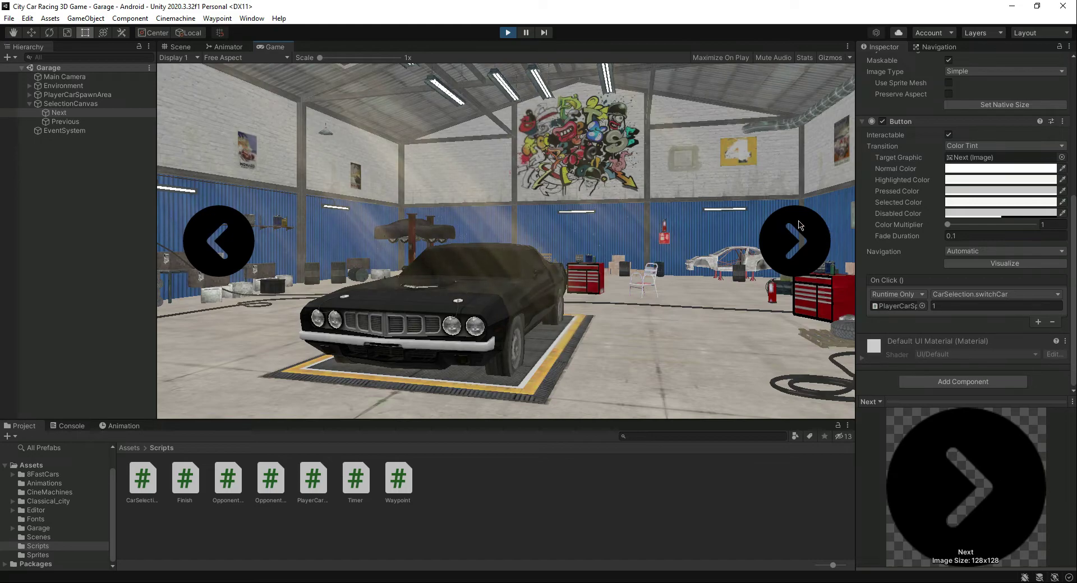
{"action": "left_click", "coordinate": [794, 241]}
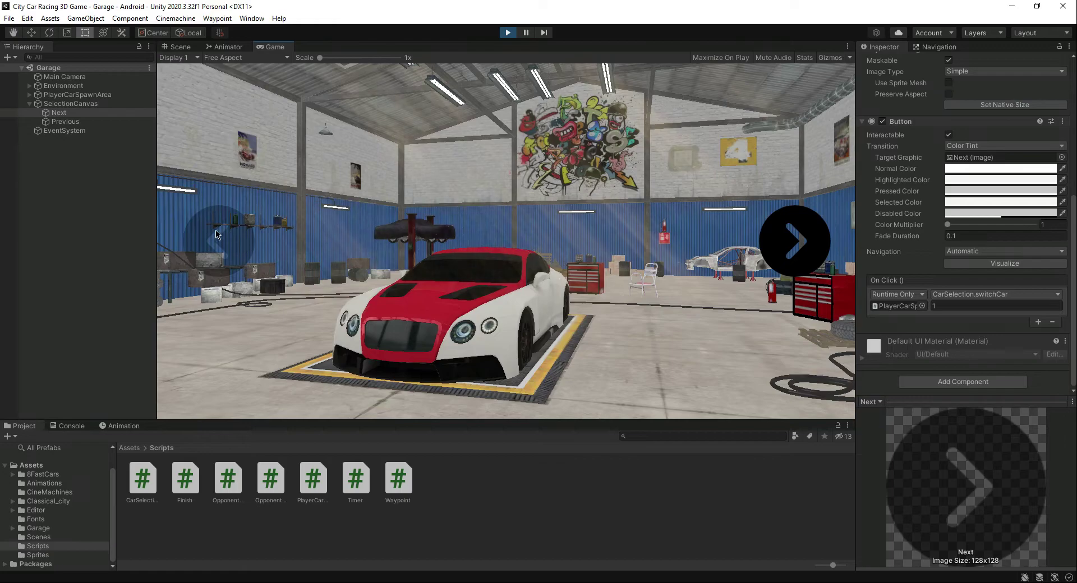
{"action": "left_click", "coordinate": [66, 121]}
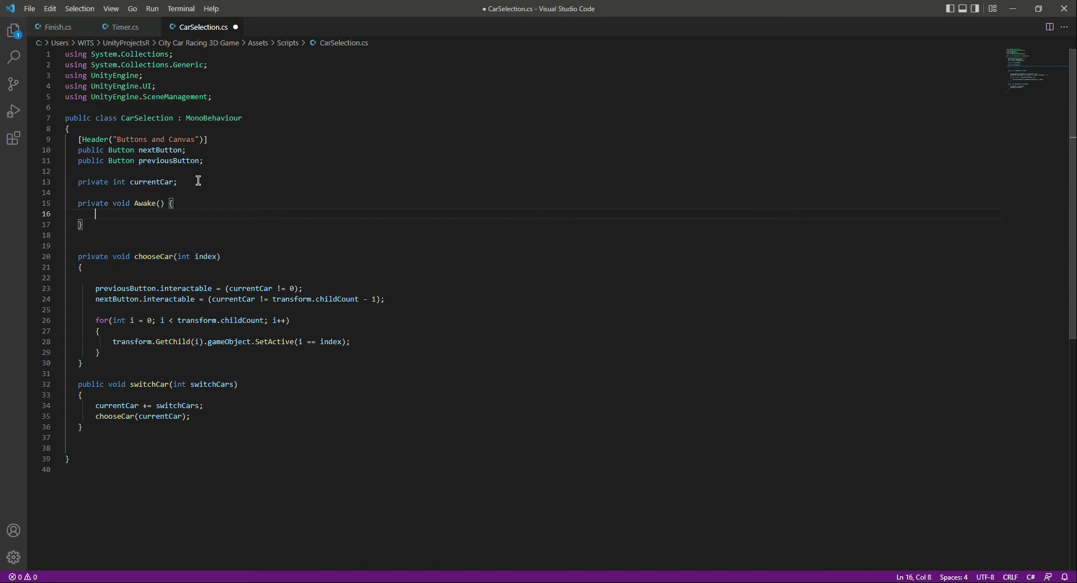
Step: Add chooseCar(0); inside Awake and save CarSelection.cs
{"action": "type", "text": "chooseCar"}
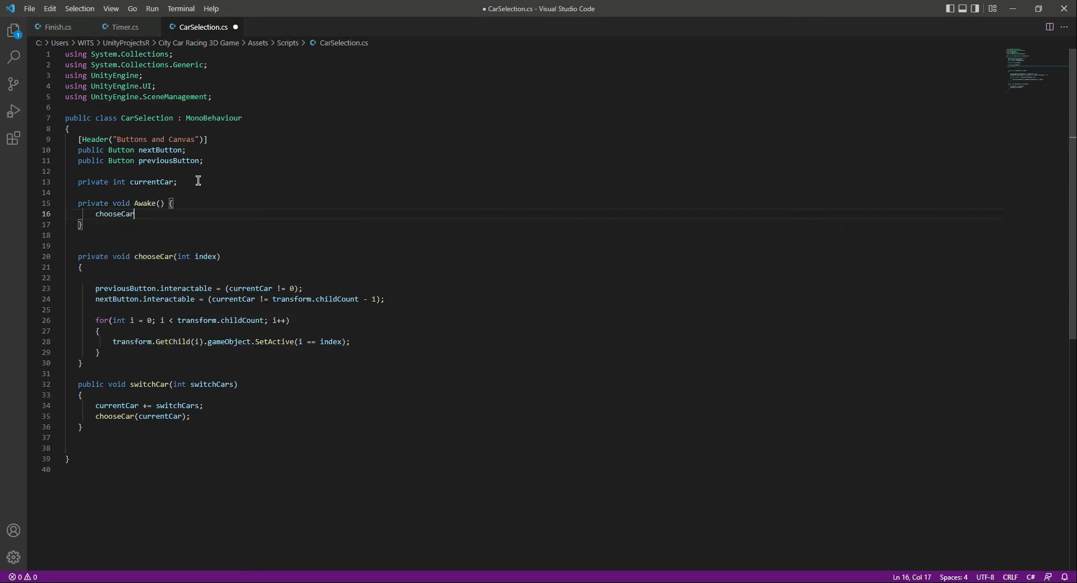
{"action": "type", "text": "(0)"}
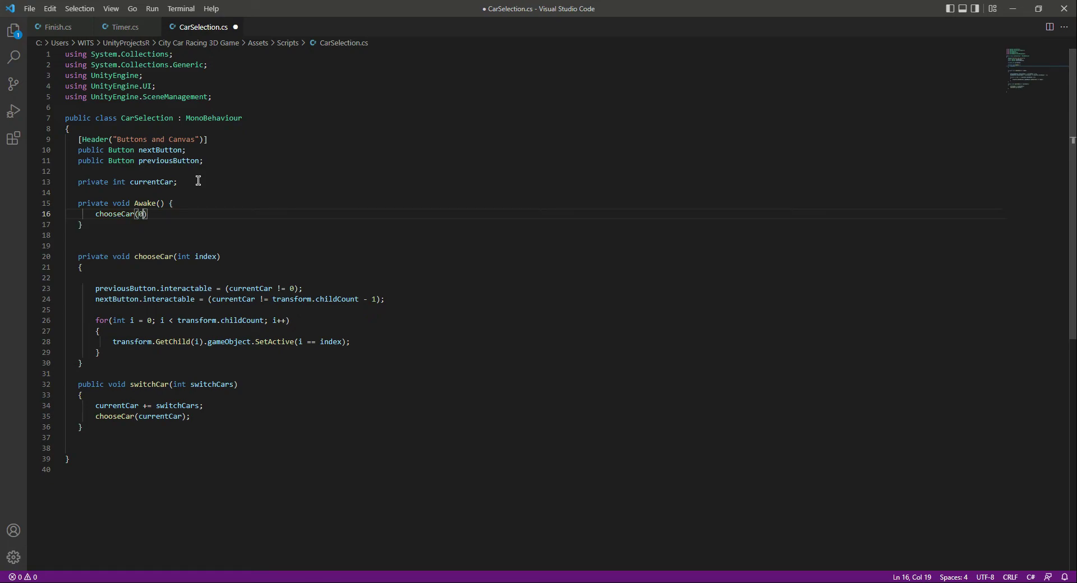
{"action": "type", "text": ");"}
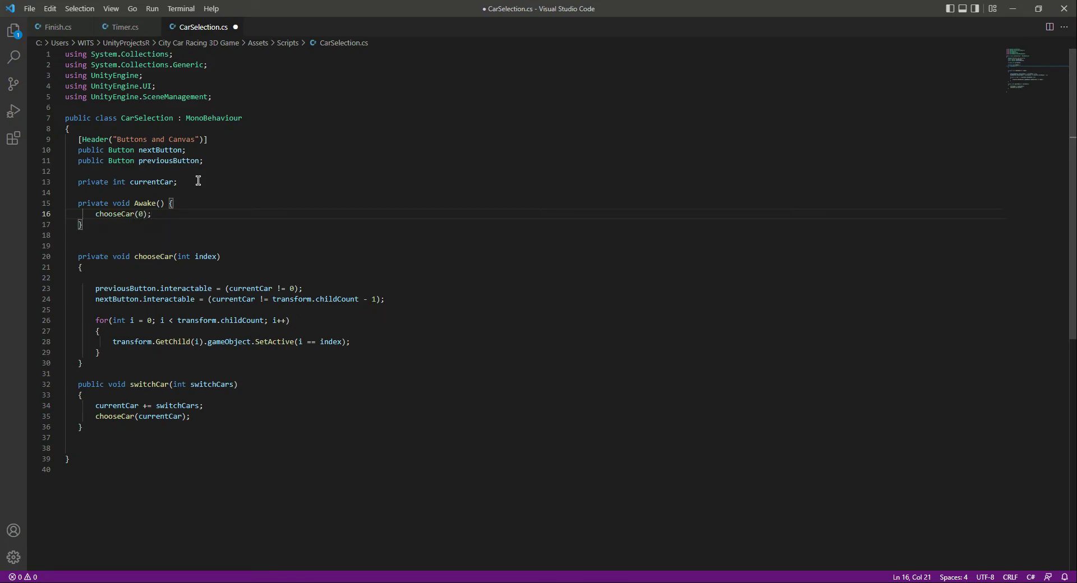
{"action": "key", "text": "Ctrl+s"}
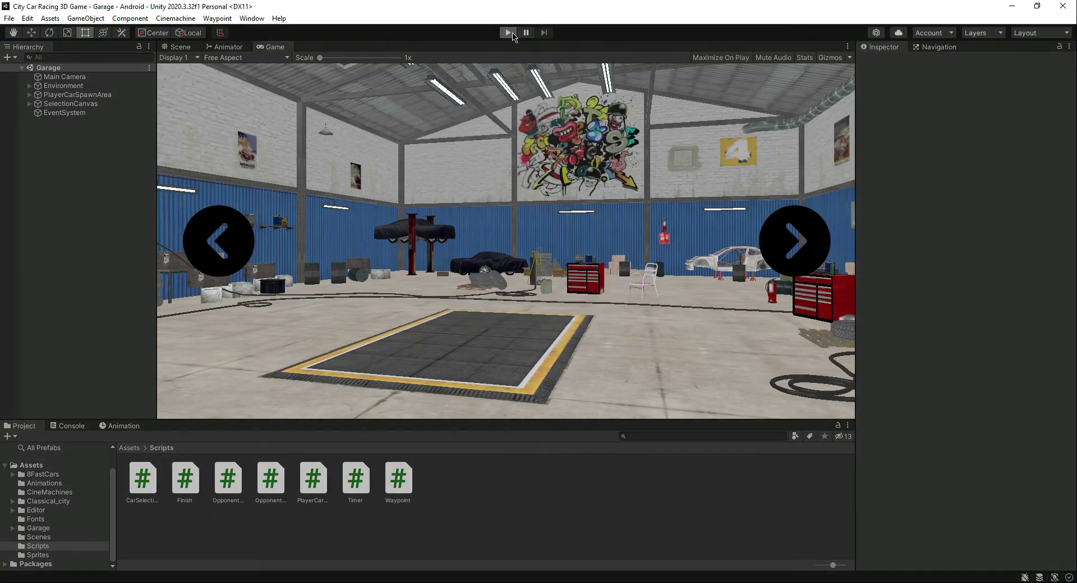
Step: Play the garage scene to check the first car appears at start, then stop the run
{"action": "left_click", "coordinate": [507, 32]}
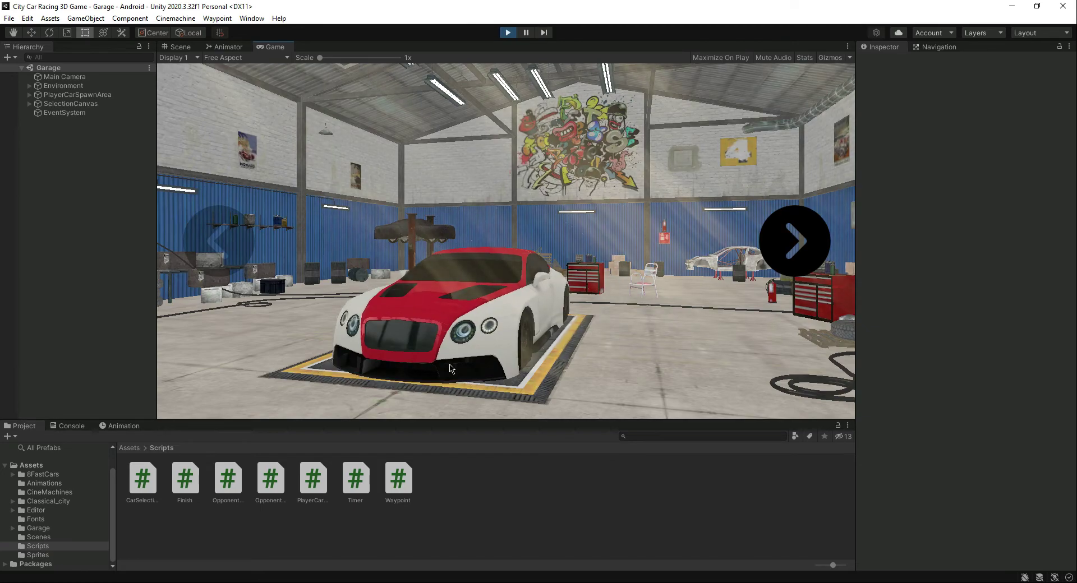
{"action": "mouse_move", "coordinate": [453, 278]}
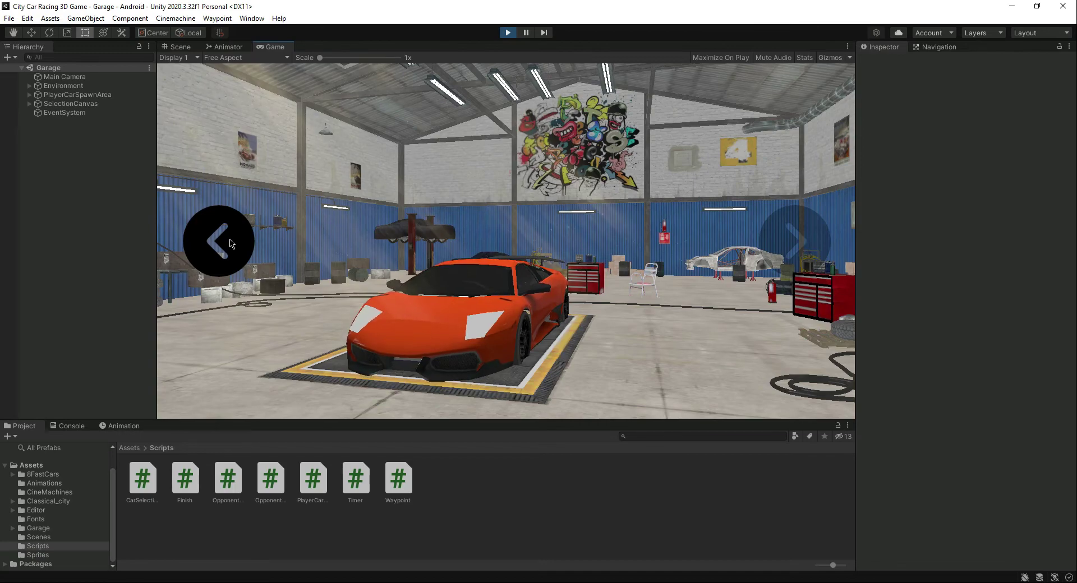
{"action": "left_click", "coordinate": [219, 241]}
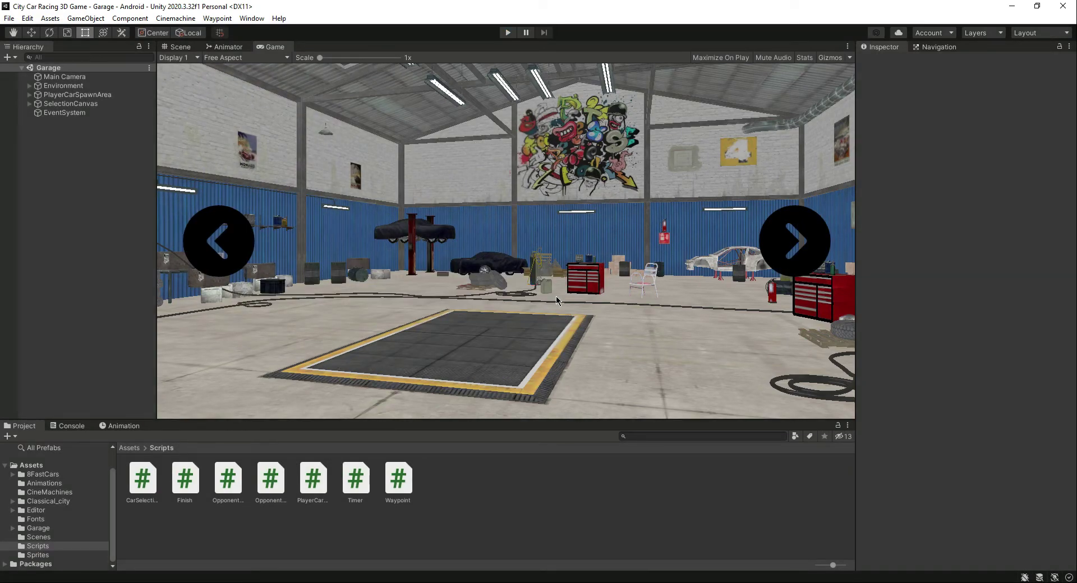
{"action": "mouse_move", "coordinate": [434, 360]}
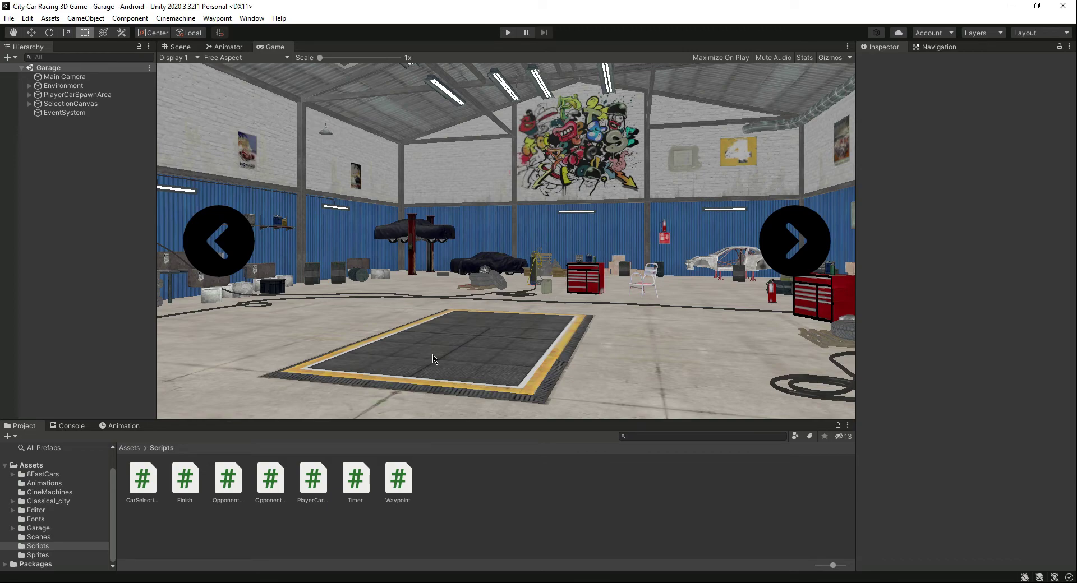
{"action": "mouse_move", "coordinate": [536, 337]}
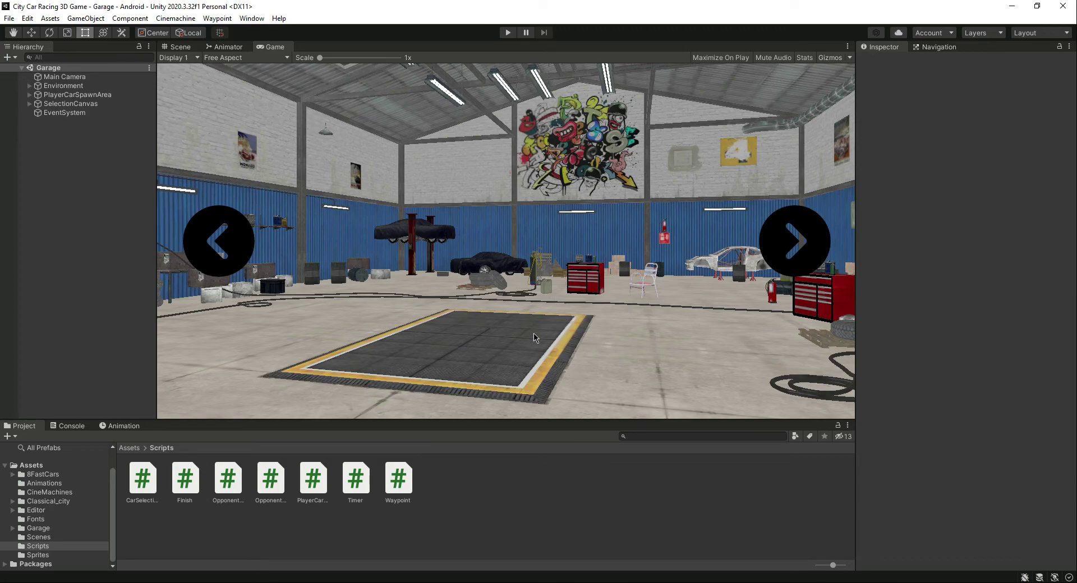